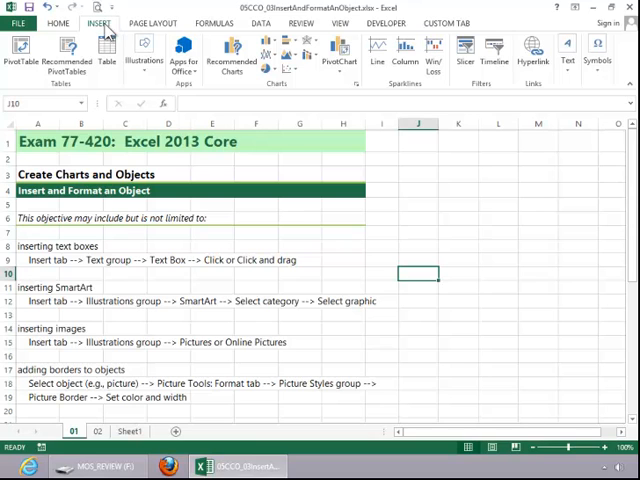
- Draw a text box near J6 reading 'Text box' with a light orange fill
click(565, 50)
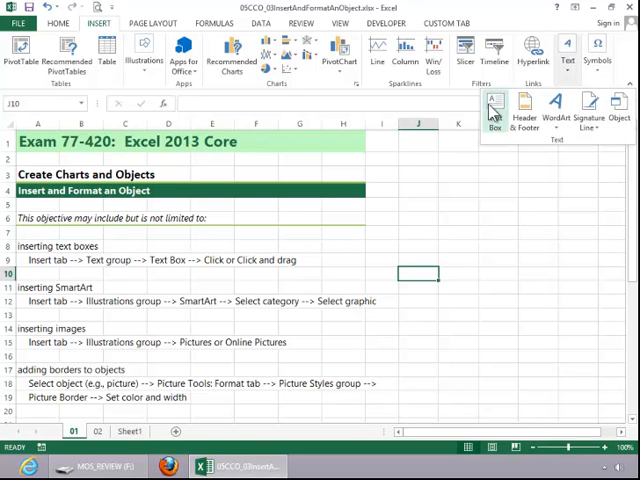
click(496, 100)
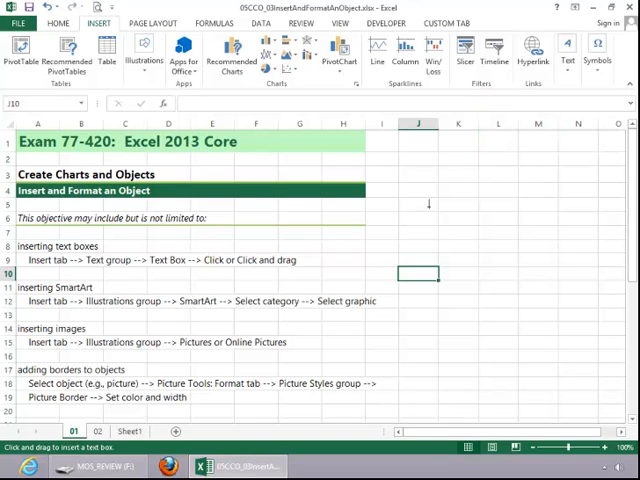
drag(415, 207, 470, 230)
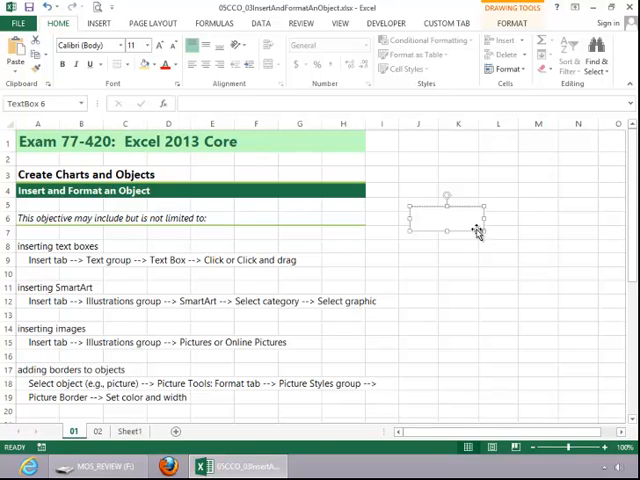
text(Text box)
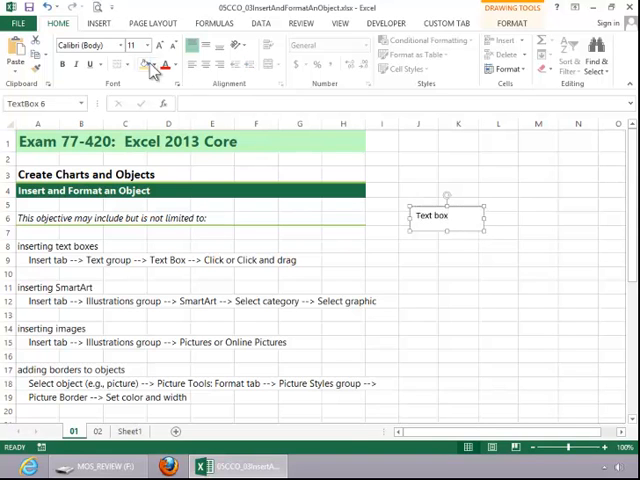
click(447, 287)
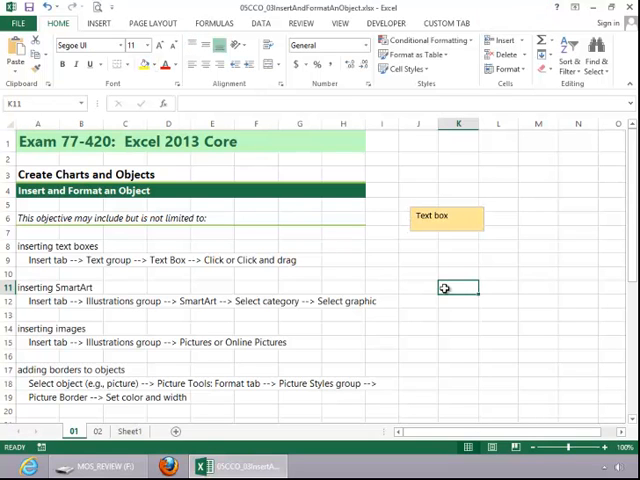
- Insert a Circle Process SmartArt, close its text pane and reposition it
click(98, 22)
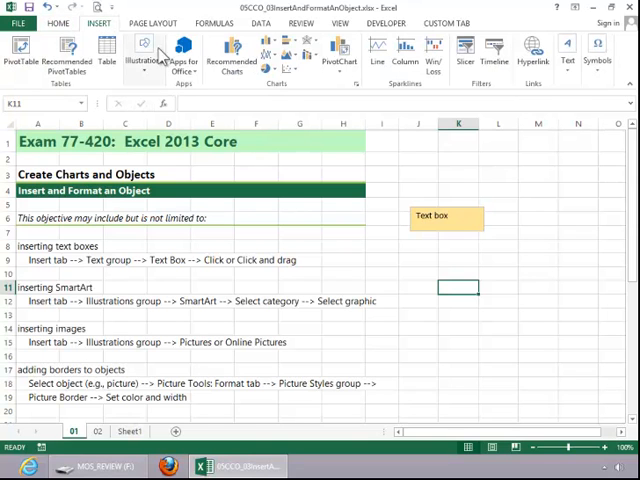
click(143, 56)
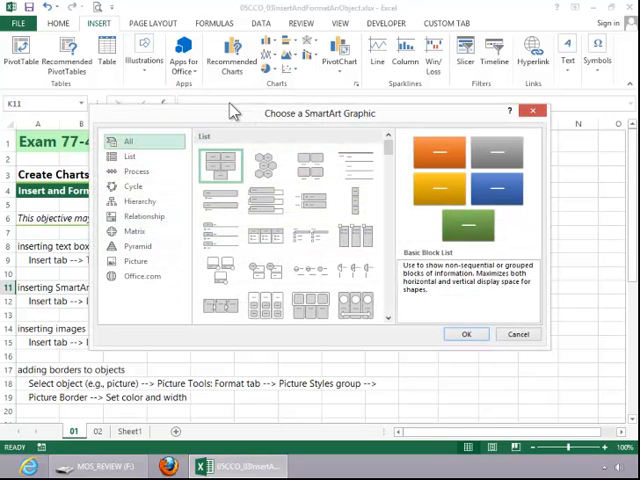
click(137, 171)
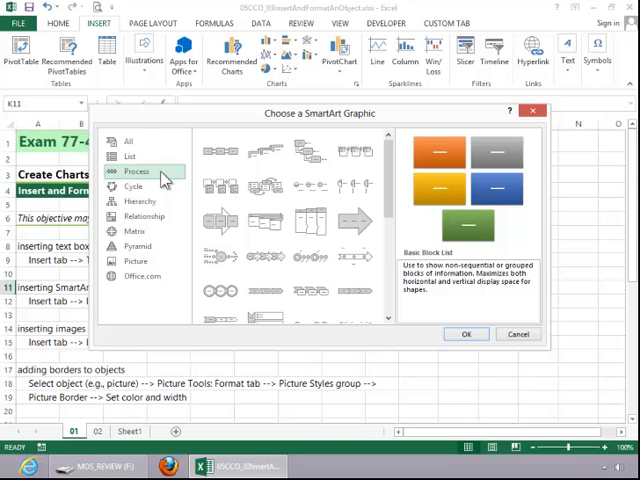
click(221, 291)
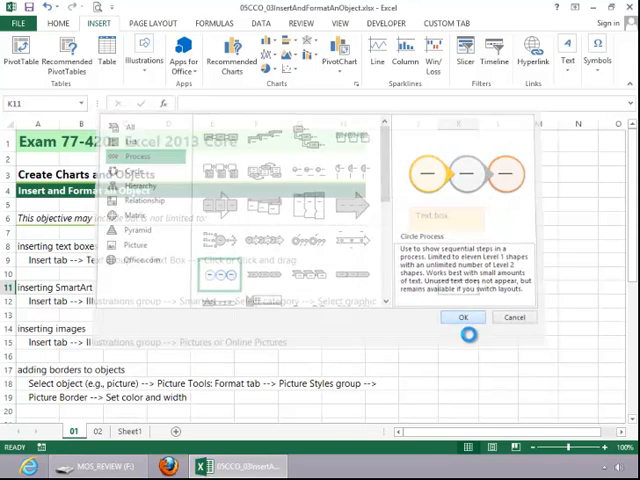
click(461, 317)
text(3)
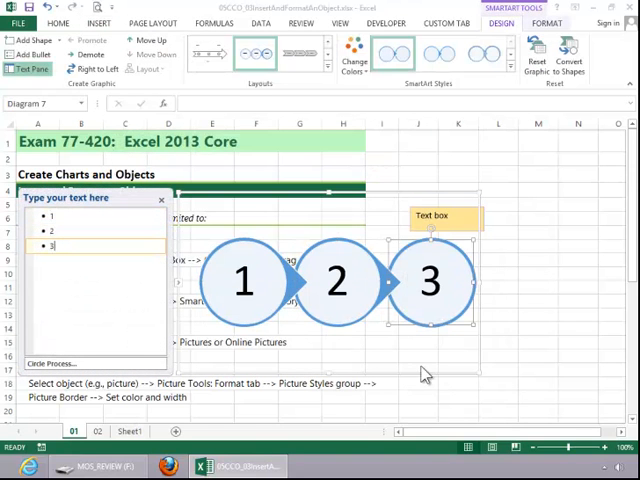
click(158, 200)
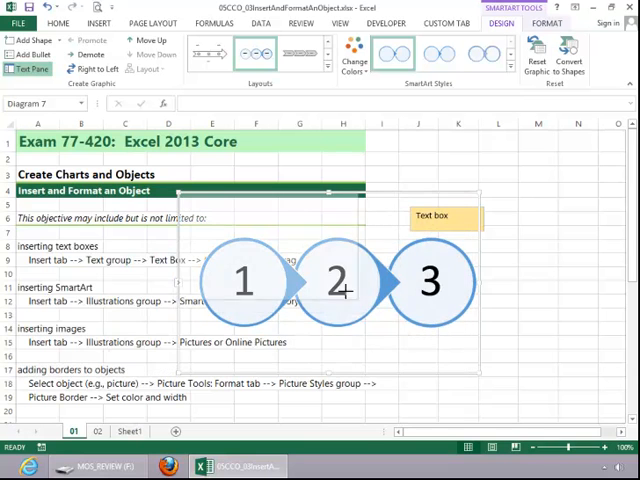
click(31, 69)
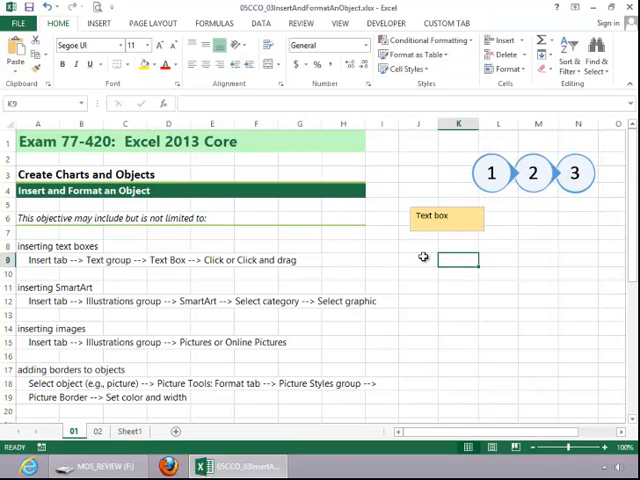
- Search Office.com clip art for 'computer' and insert the laptop picture
click(97, 21)
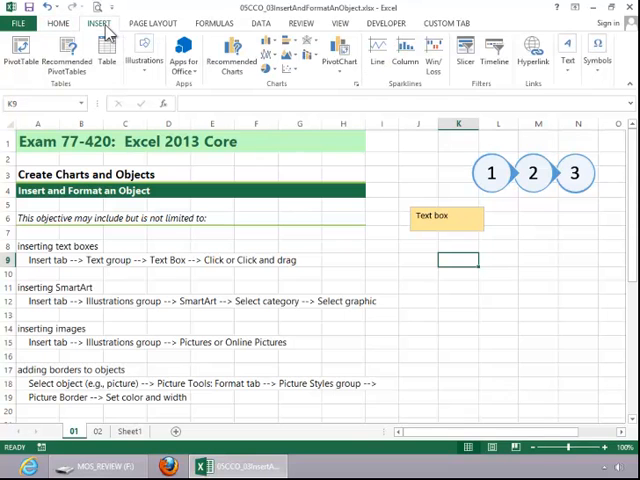
mouse_move(137, 50)
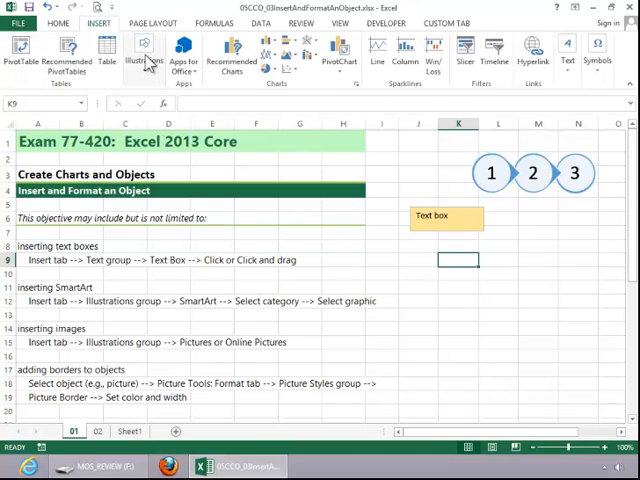
click(146, 58)
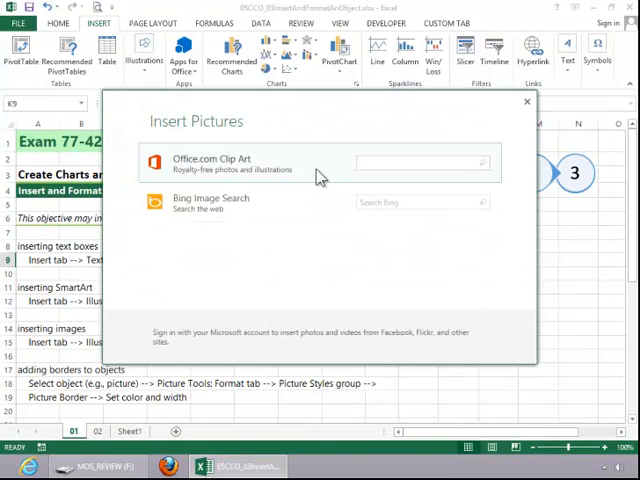
click(420, 162)
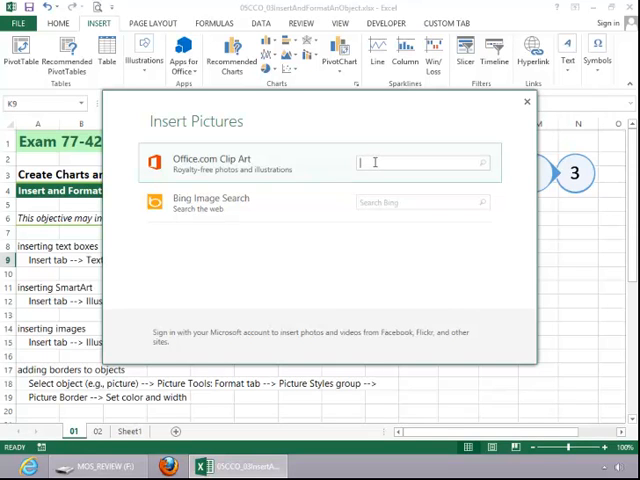
text(computer)
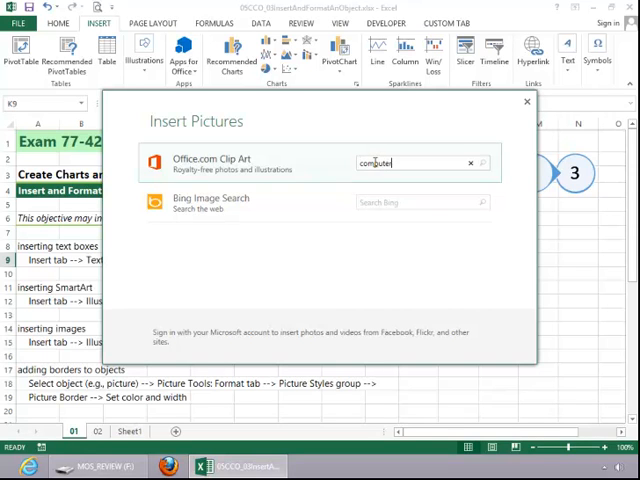
click(481, 163)
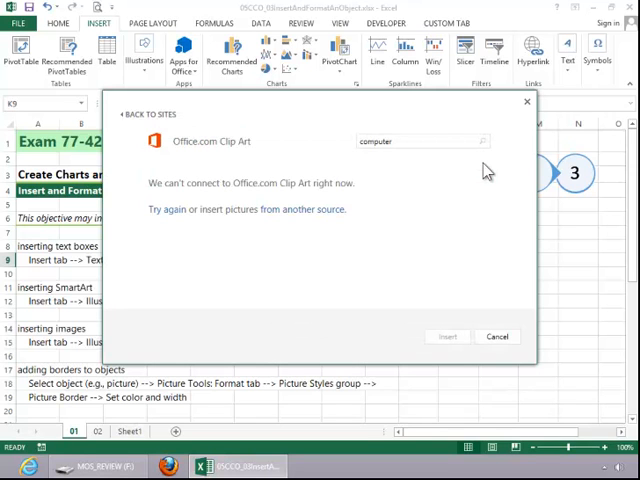
click(479, 141)
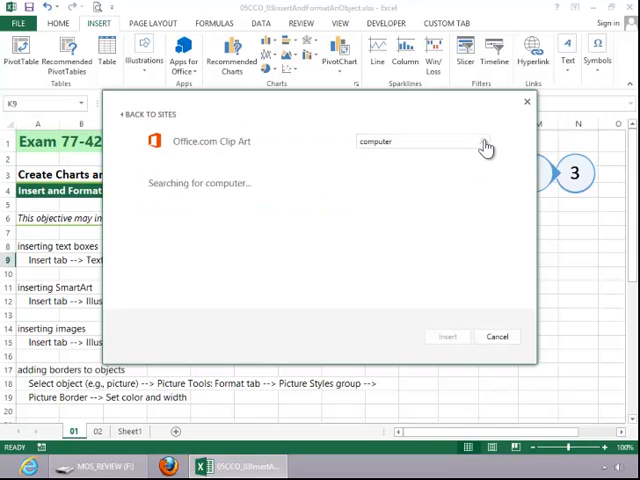
click(485, 141)
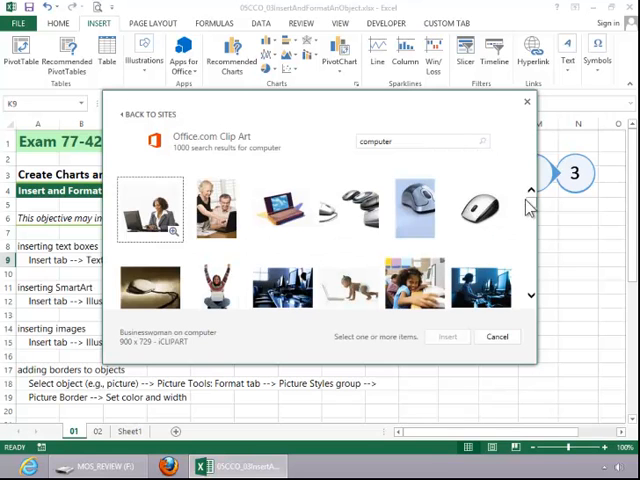
scroll(down, 3)
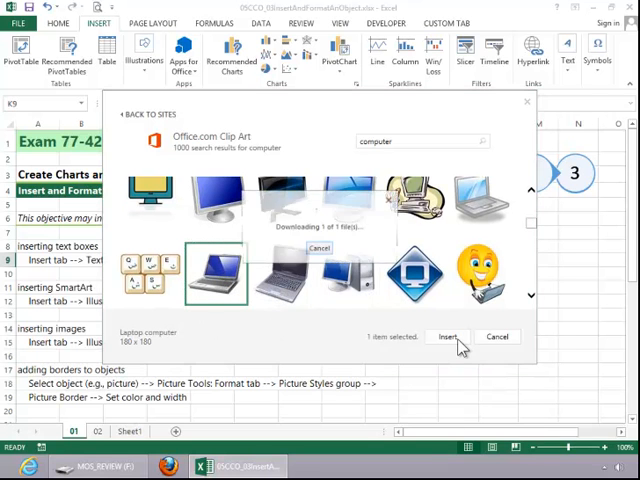
click(447, 336)
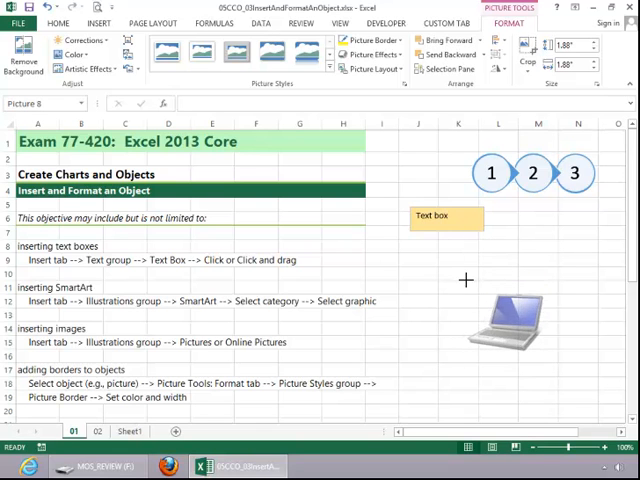
- Select the laptop picture and give it a black border
click(503, 300)
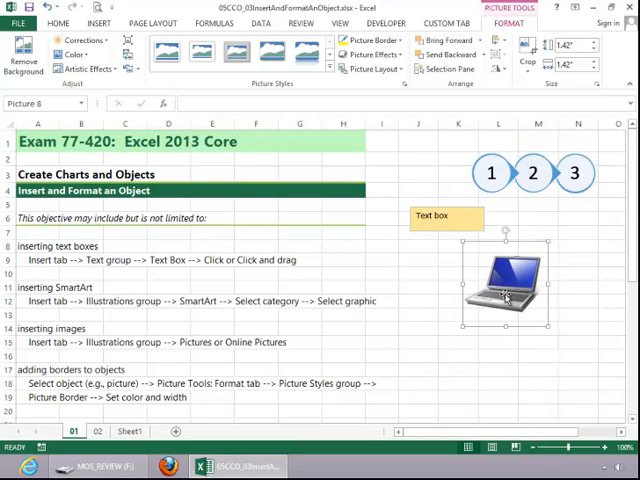
mouse_move(519, 303)
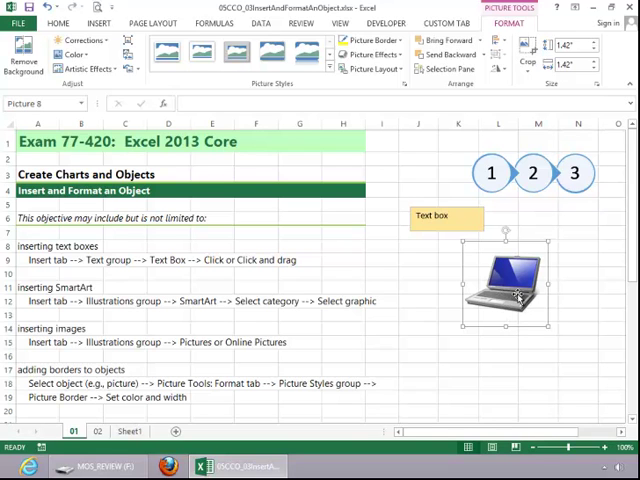
mouse_move(512, 23)
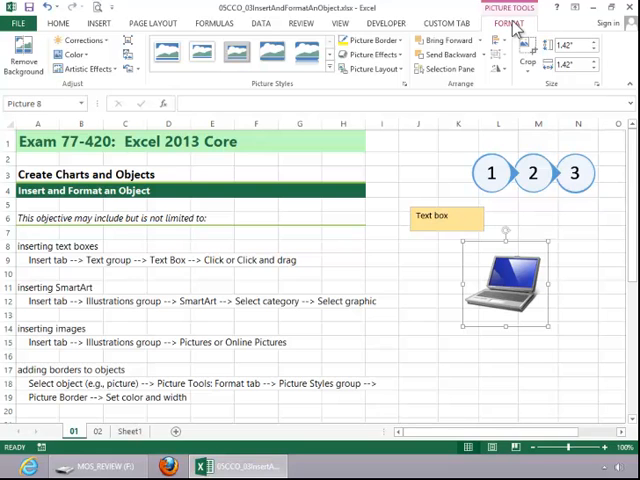
mouse_move(298, 100)
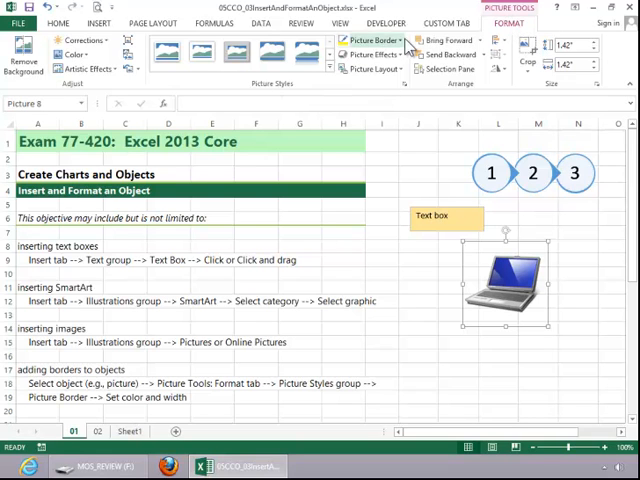
click(372, 39)
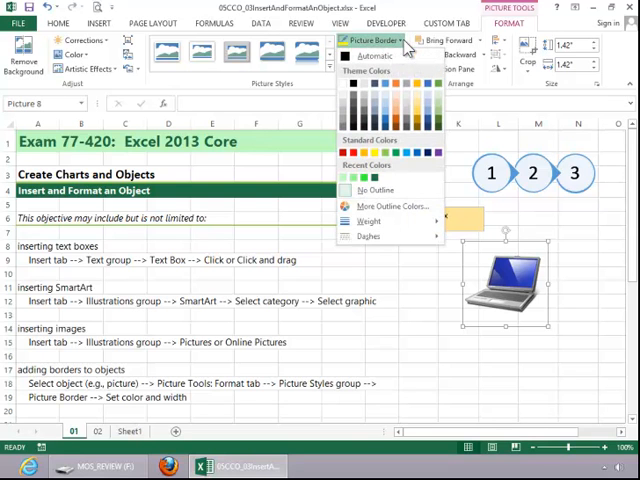
click(371, 40)
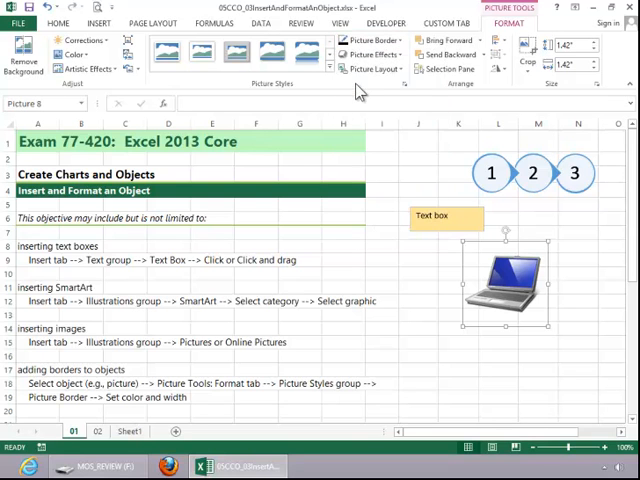
click(366, 40)
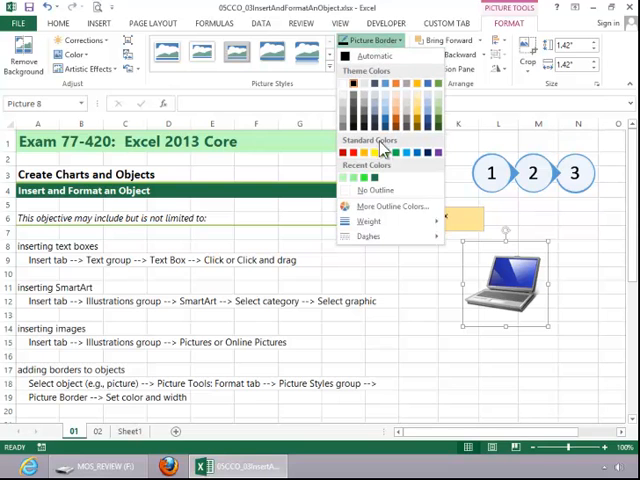
click(369, 220)
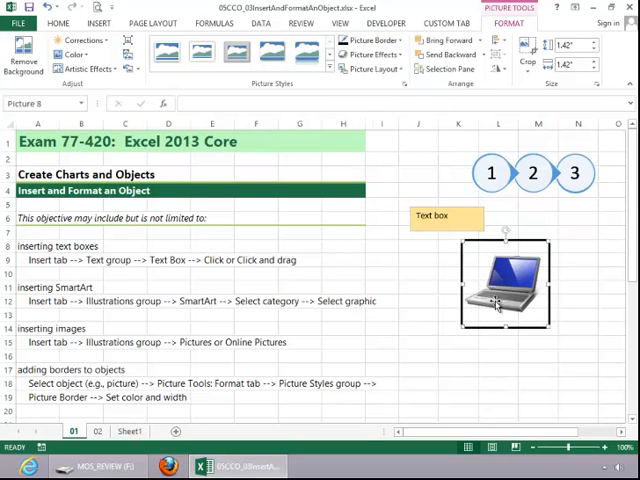
mouse_move(460, 231)
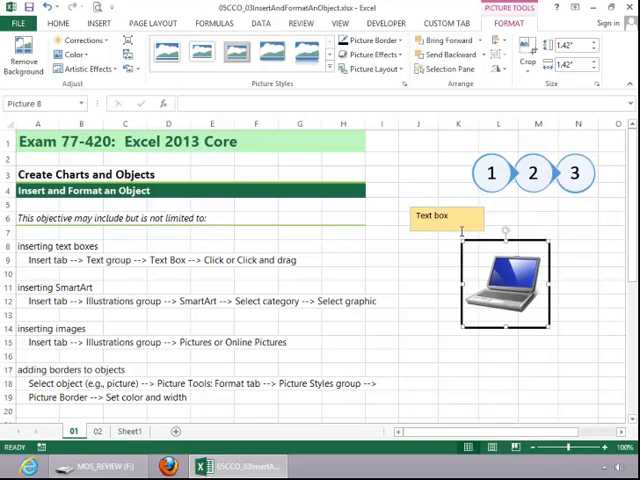
- Give the orange text box a purple, thicker outline border
click(445, 218)
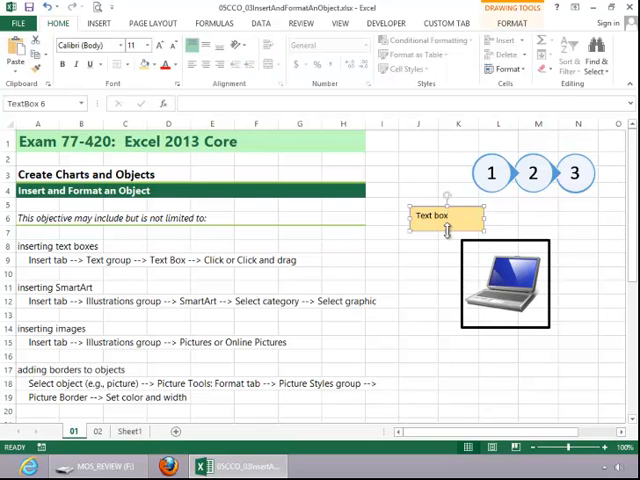
click(513, 22)
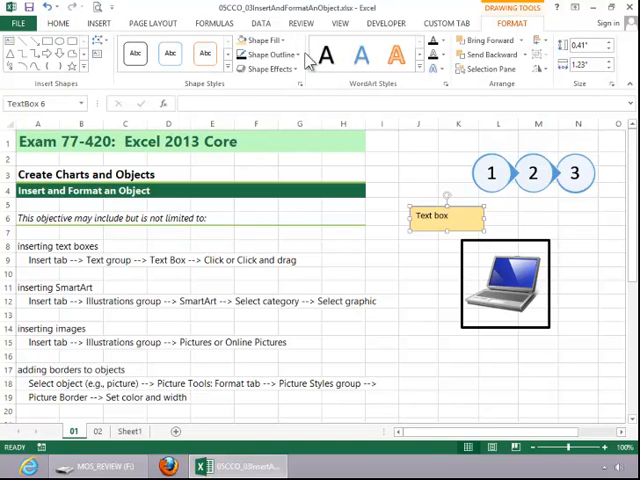
click(280, 42)
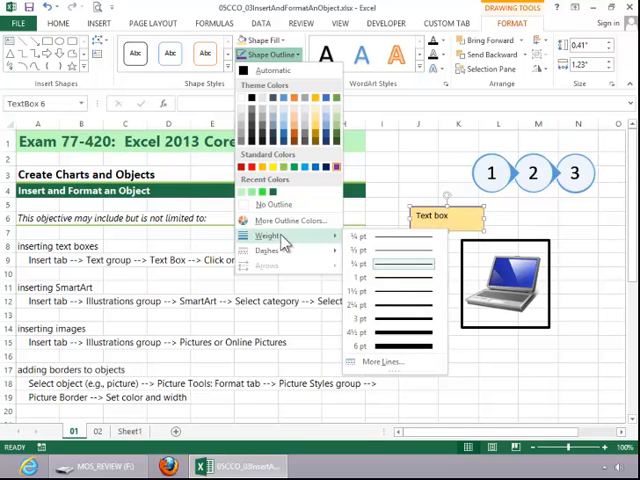
click(406, 338)
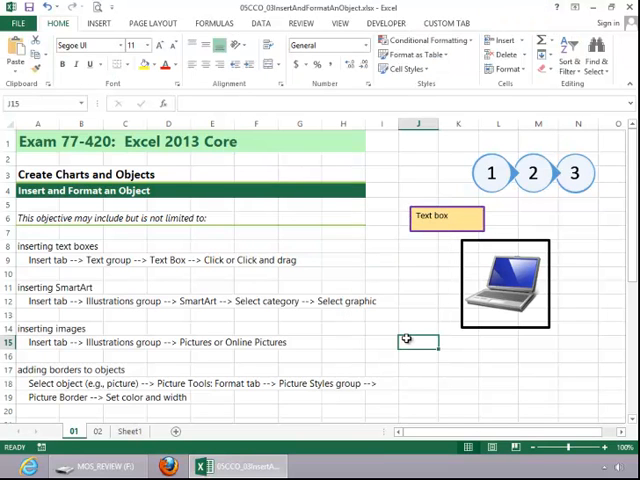
mouse_move(406, 333)
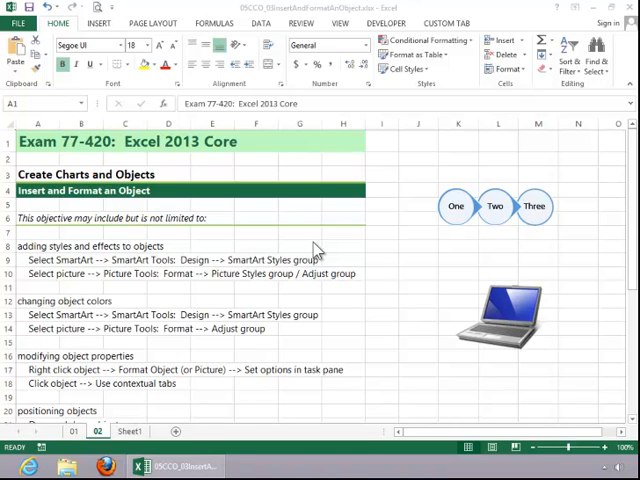
mouse_move(488, 228)
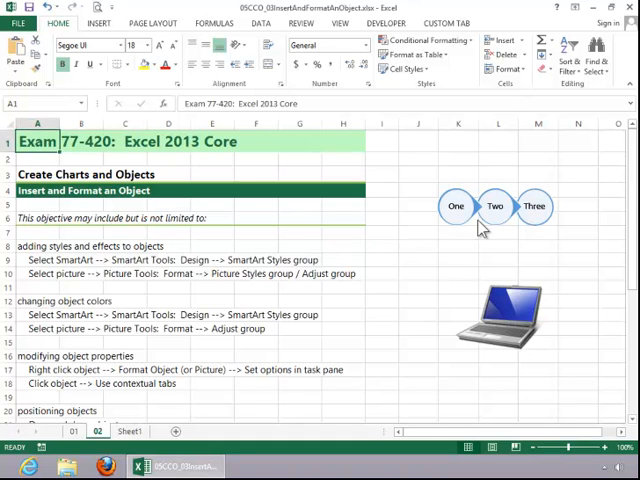
- On sheet 02, select the One Two Three SmartArt and bring up its 3D style options
click(490, 206)
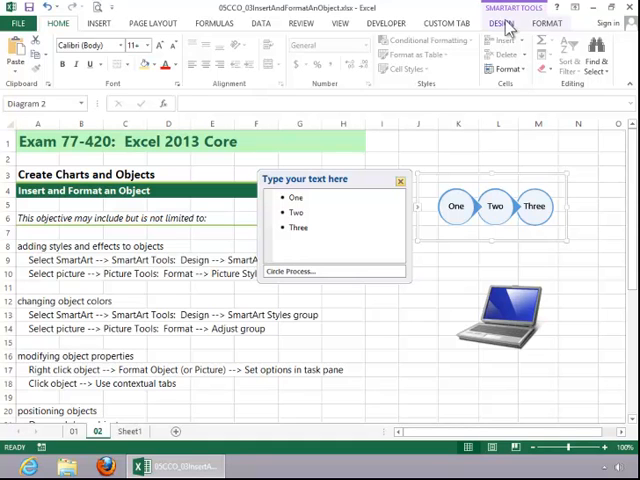
click(513, 23)
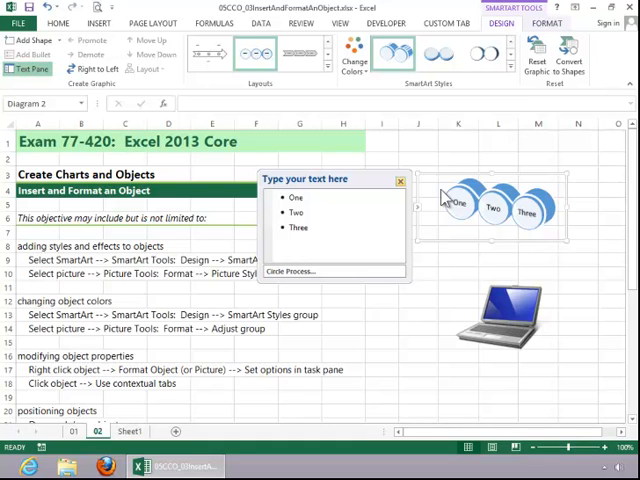
click(505, 320)
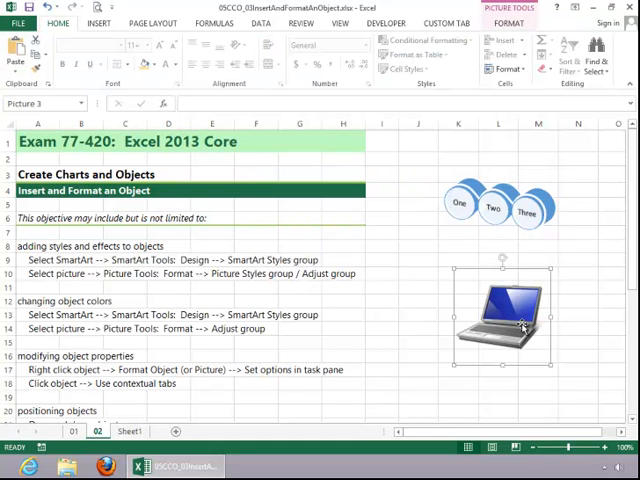
mouse_move(521, 300)
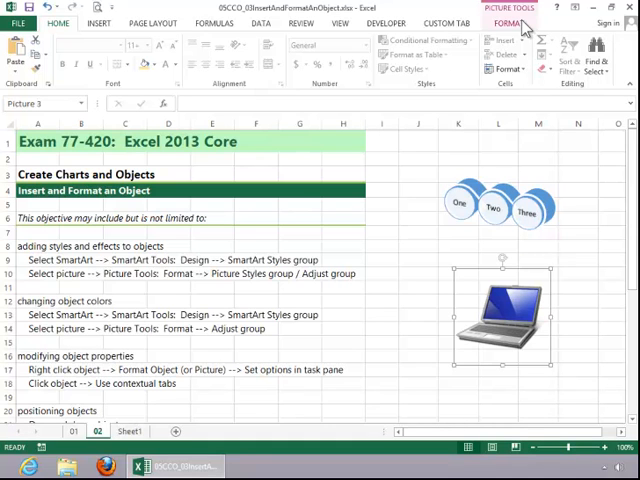
- Apply the Reflected Rounded Rectangle style to the laptop picture, leaving artistic effects unapplied
click(514, 22)
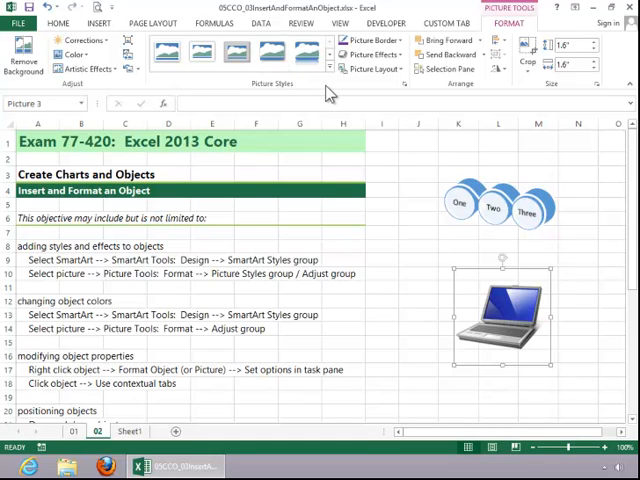
click(331, 68)
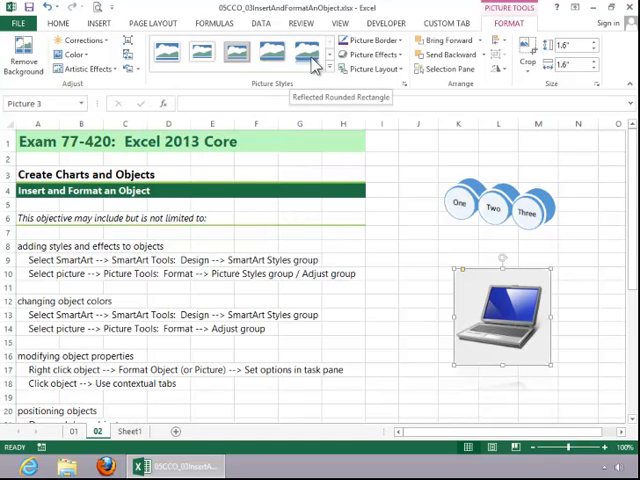
mouse_move(93, 69)
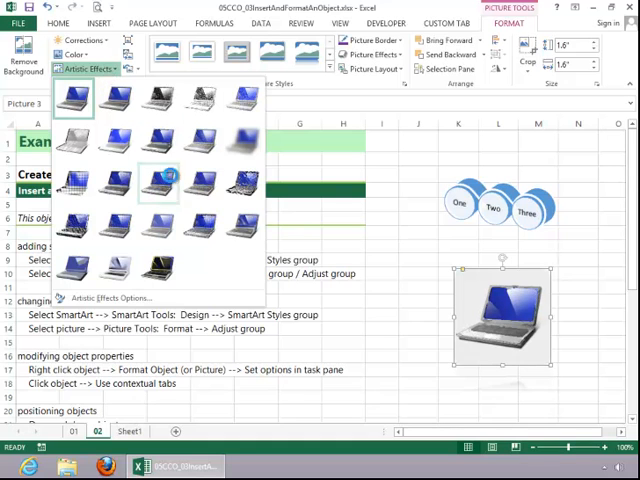
click(88, 68)
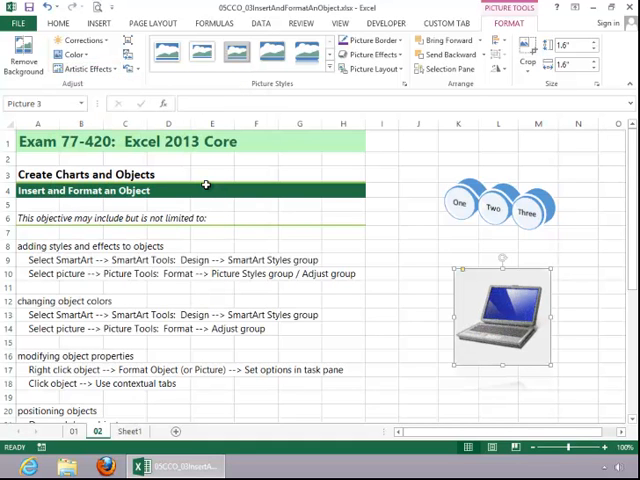
mouse_move(495, 232)
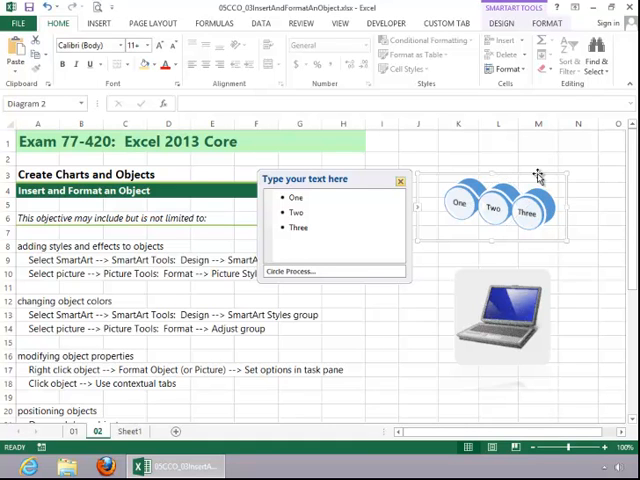
- Apply a Colorful blue, green and orange color scheme to the SmartArt
click(512, 22)
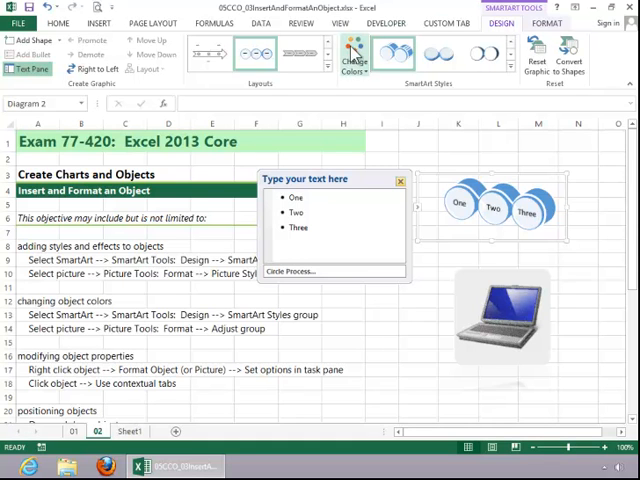
click(359, 52)
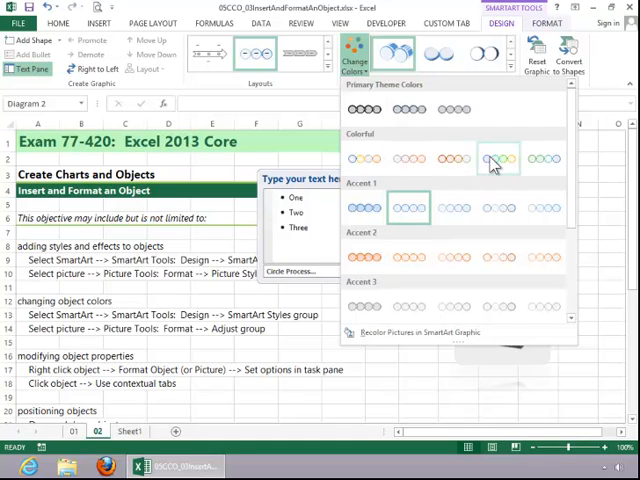
click(498, 160)
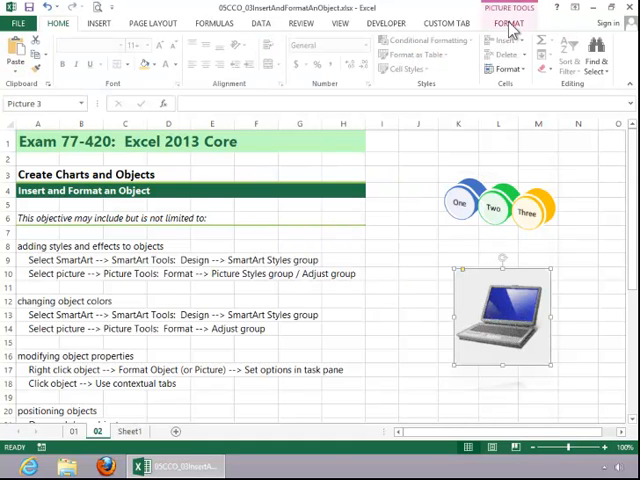
- Recolour the laptop picture to a brown sepia tone and scroll to the positioning notes
click(512, 24)
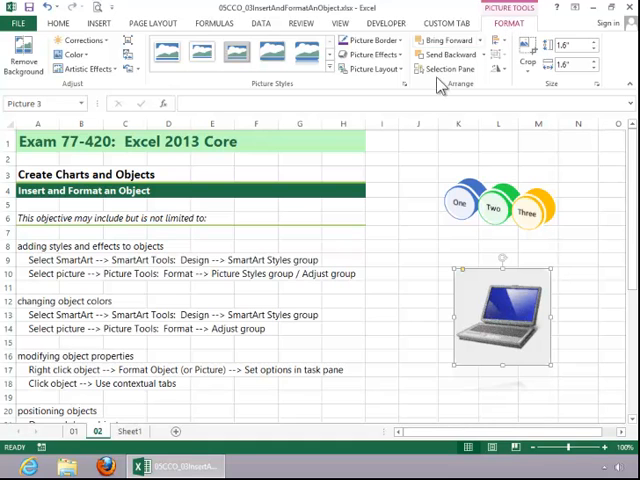
click(72, 54)
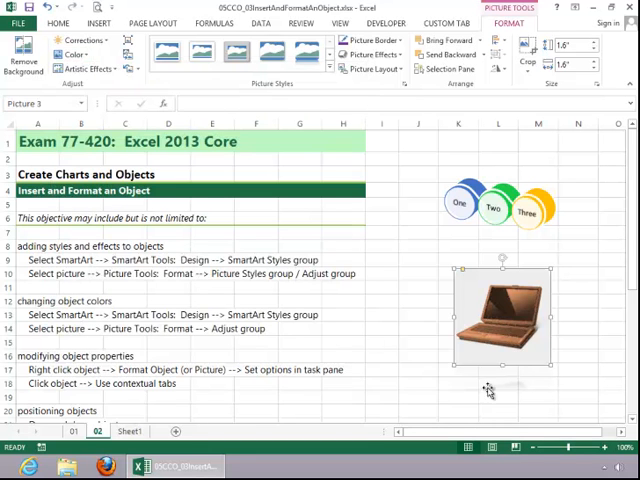
scroll(down, 3)
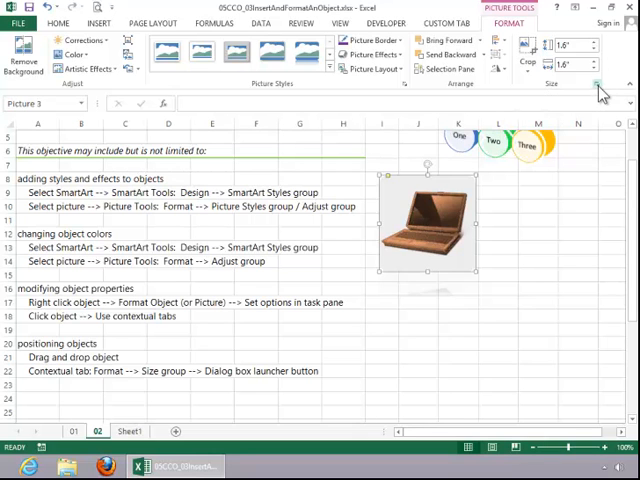
- Set the laptop picture to Don't move or size with cells, then close Format Picture
click(592, 85)
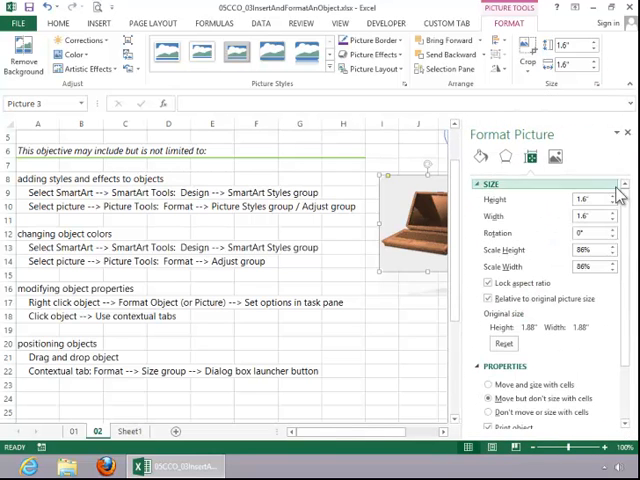
mouse_move(533, 156)
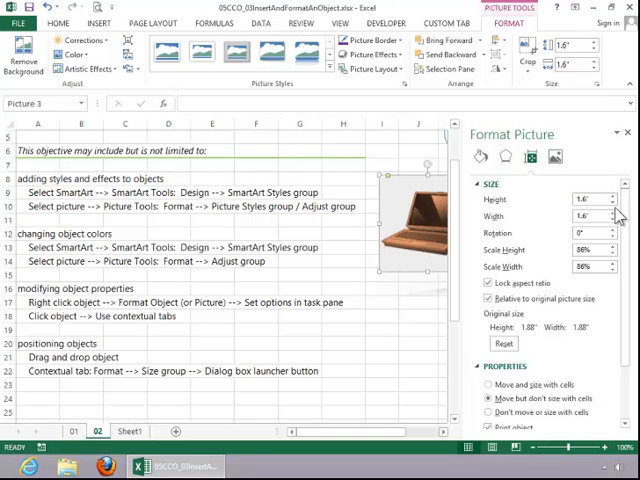
scroll(down, 3)
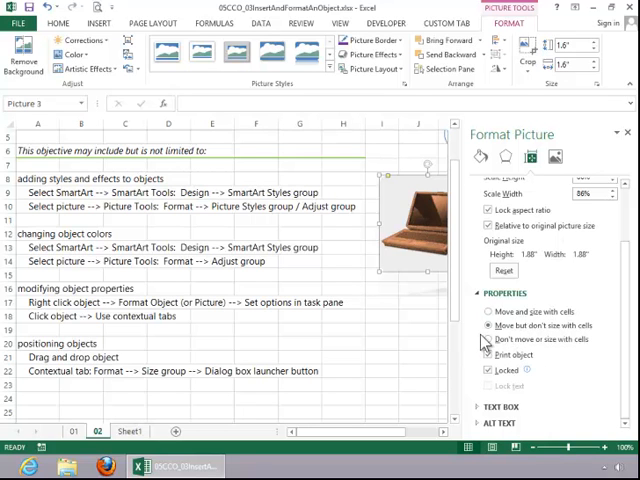
click(486, 339)
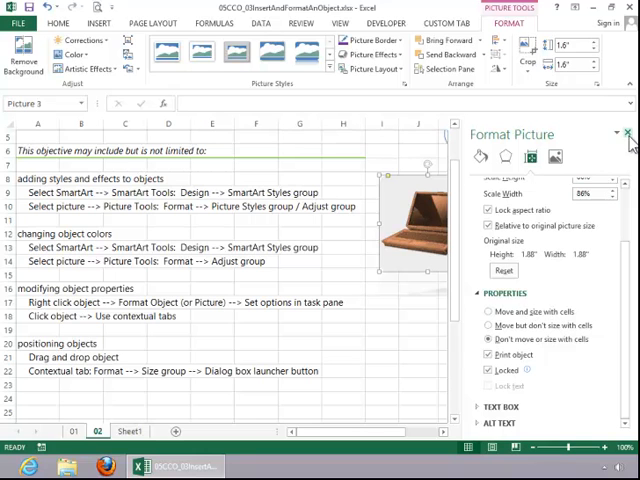
click(625, 133)
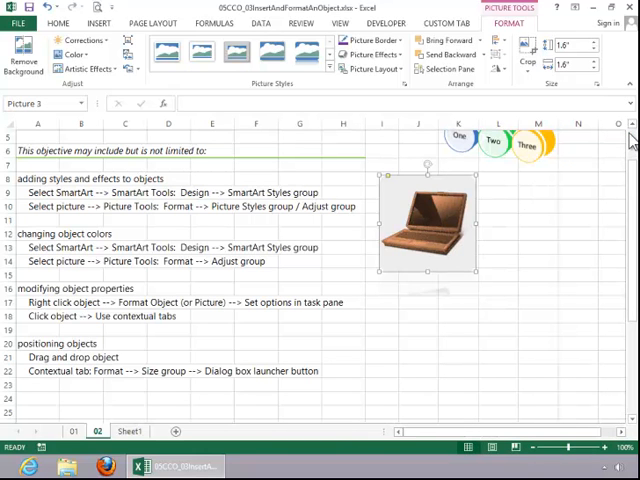
mouse_move(513, 218)
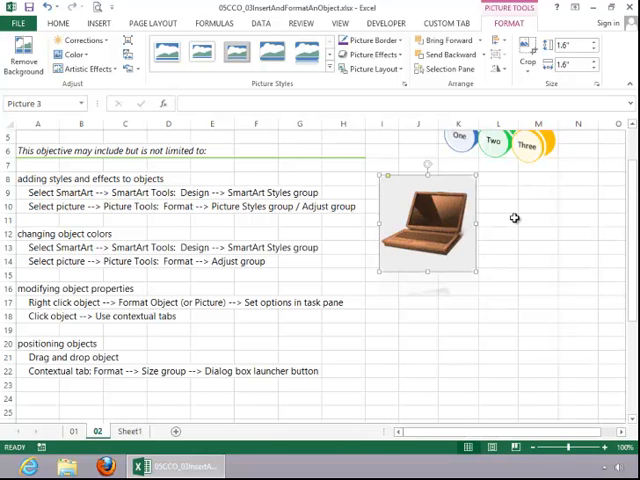